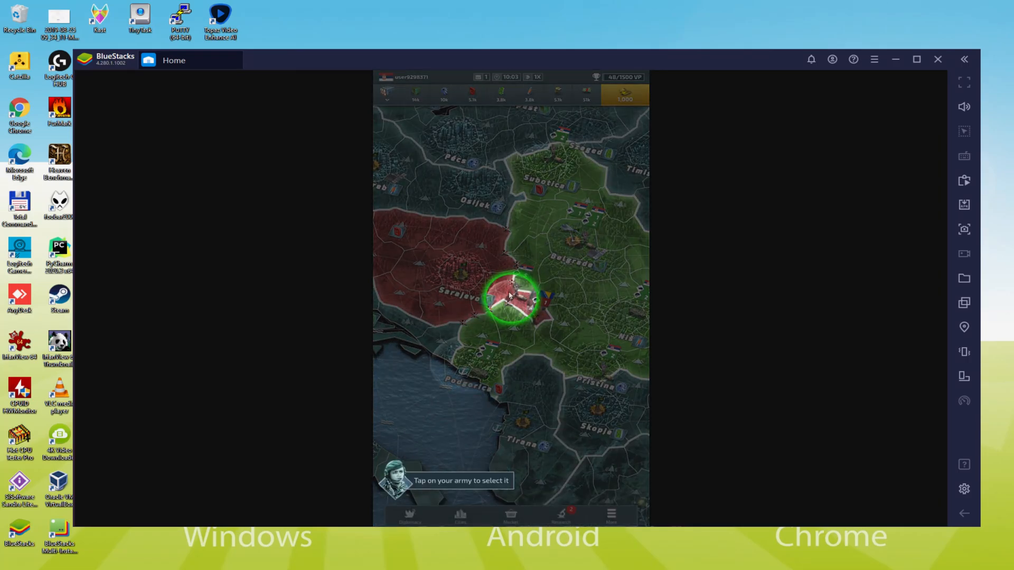
# - Bring up the Firefox tab with the Usitility how-to article about playing Conflict of Nations on PC
pyautogui.click(511, 298)
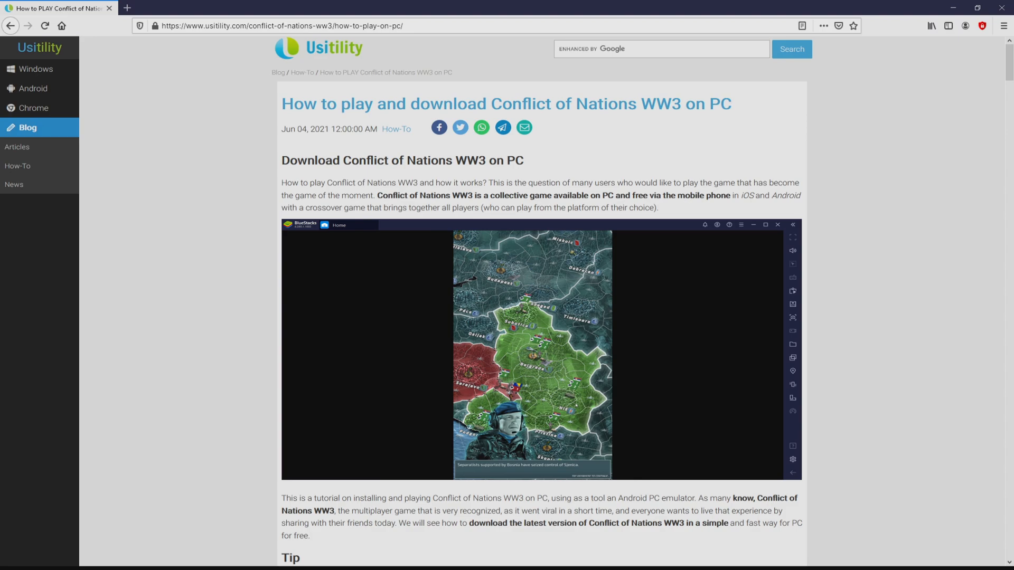
# - Follow the article's green 'Download Game on PC' button to the BlueStacks download page
pyautogui.scroll(-3)
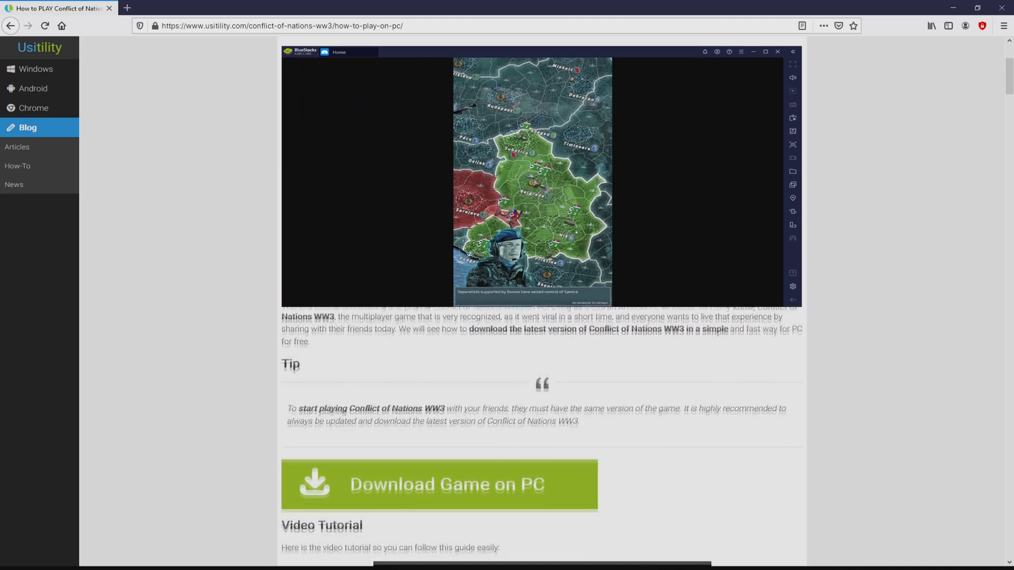
pyautogui.scroll(-3)
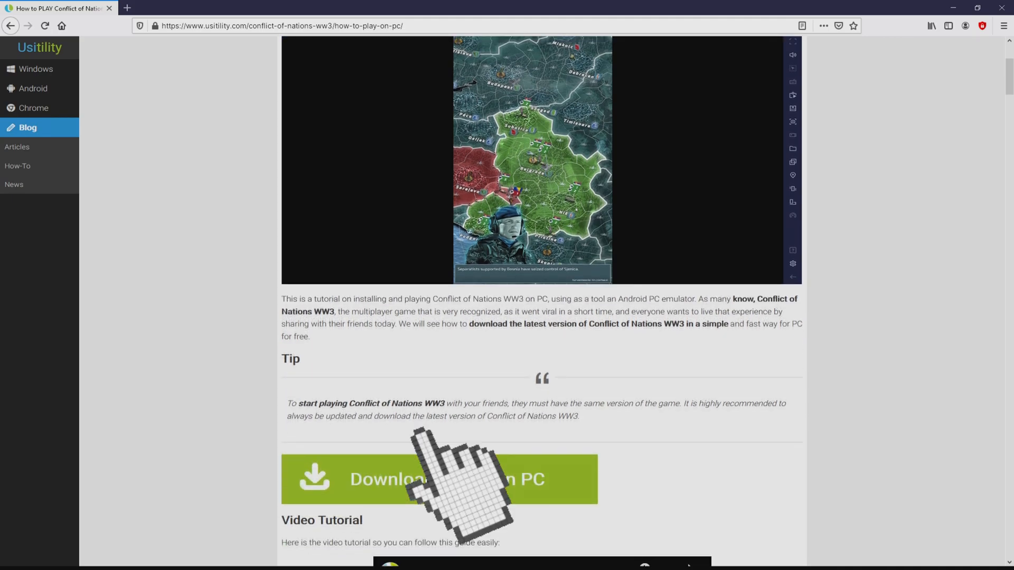
pyautogui.click(446, 479)
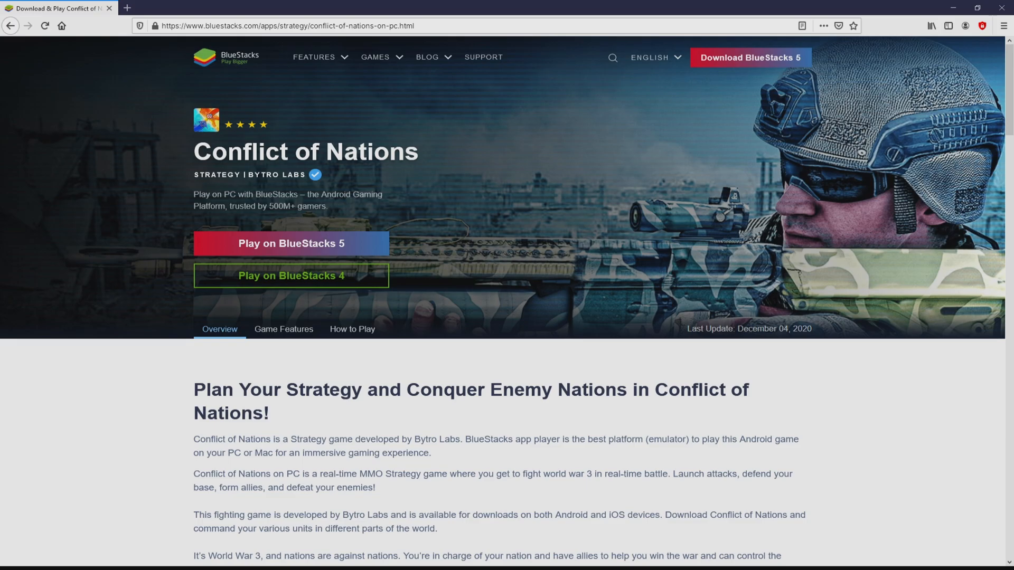
# - Browse the BlueStacks Conflict of Nations page, including the Eco Mode feature description
pyautogui.scroll(-3)
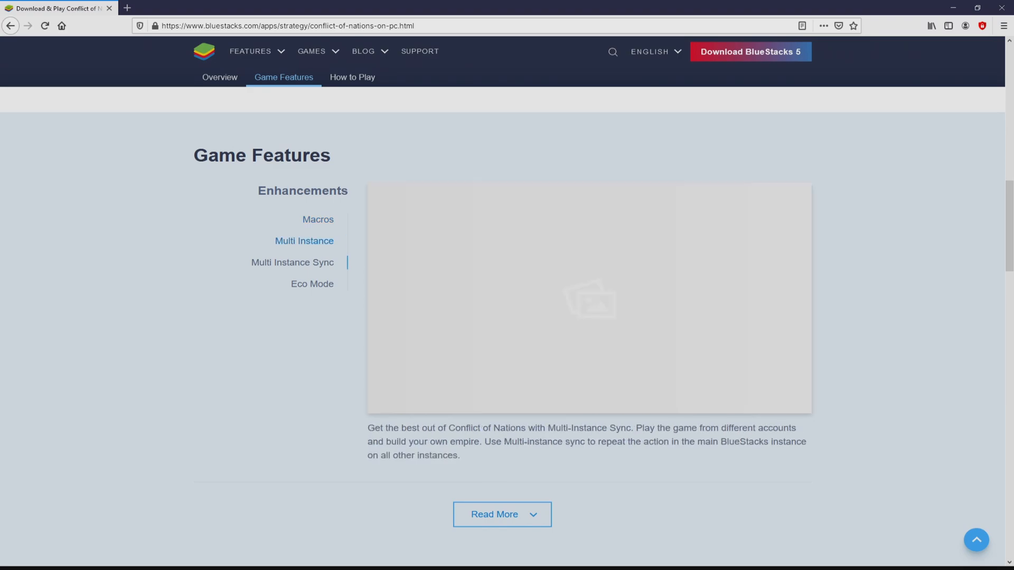
pyautogui.click(312, 284)
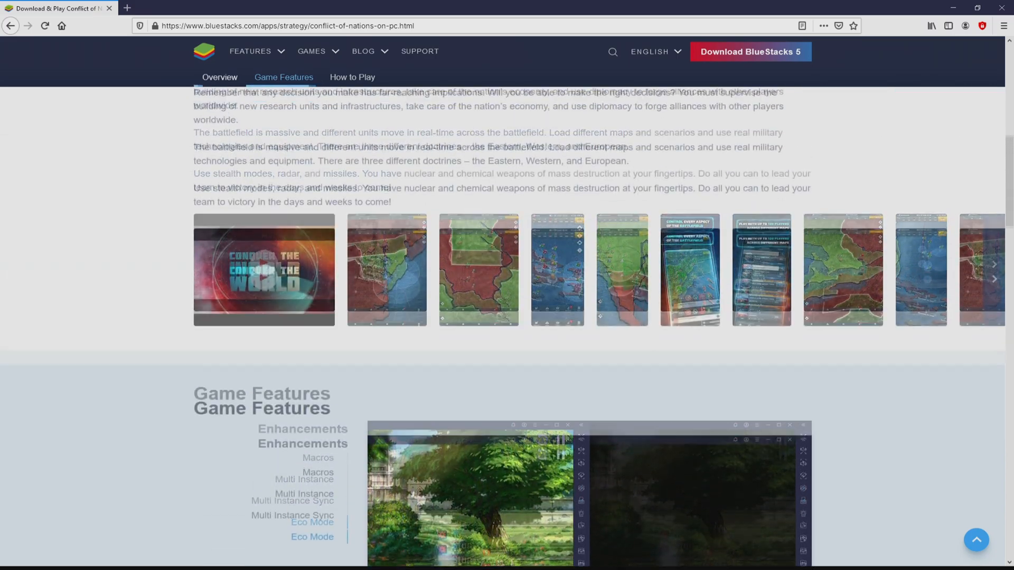
pyautogui.scroll(3)
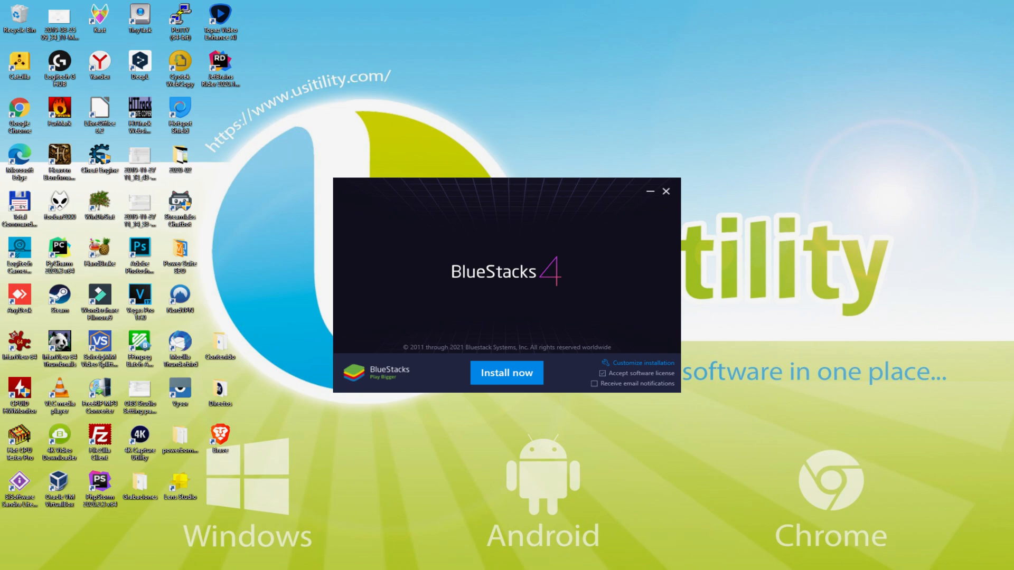
# - Install BlueStacks 4 with the software license accepted and wait for the game center to launch
pyautogui.click(505, 373)
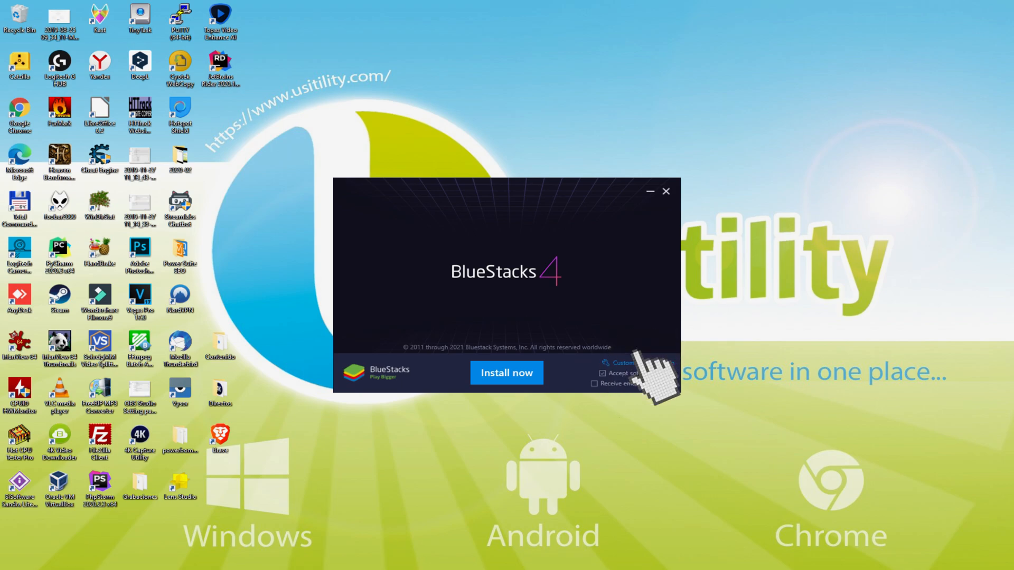
pyautogui.click(626, 362)
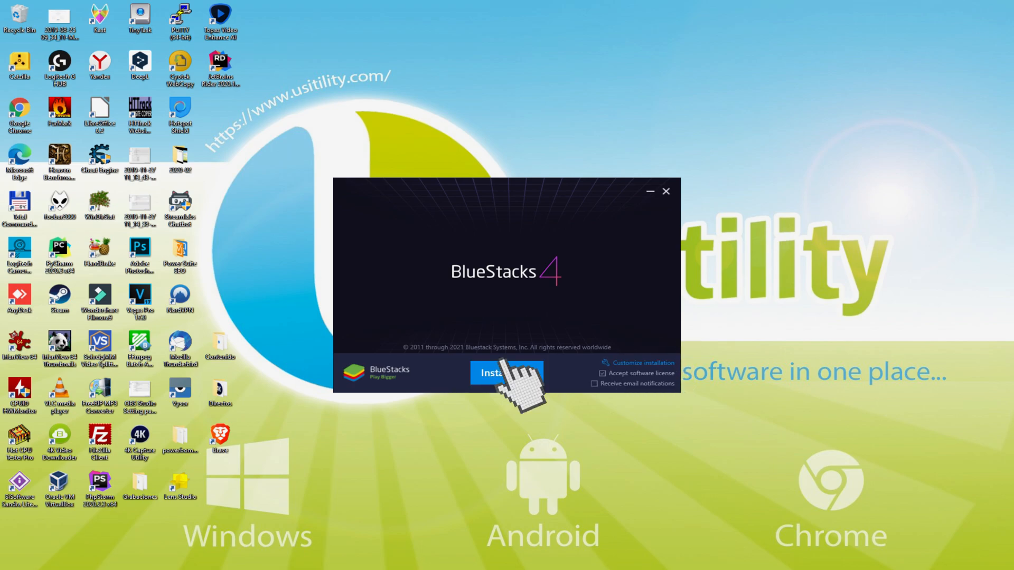
pyautogui.click(507, 373)
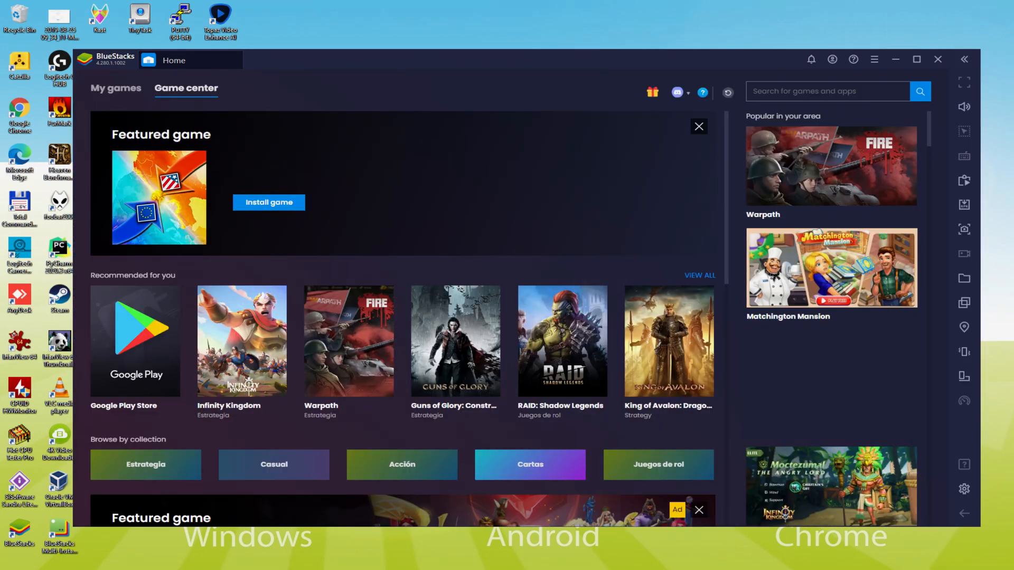
# - Launch the Google Play Store tile and choose to sign in now from the prompt
pyautogui.click(136, 341)
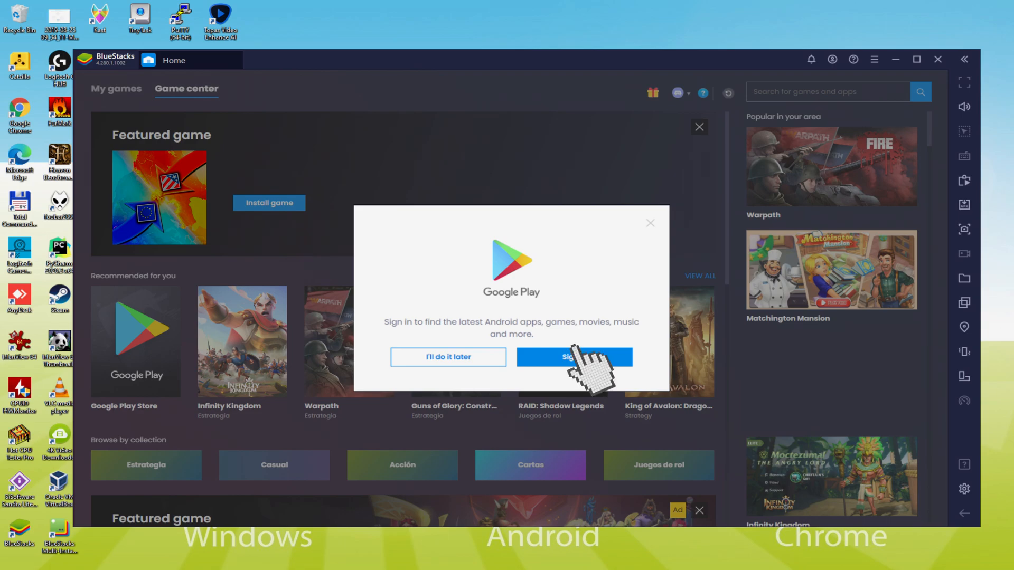
pyautogui.click(574, 357)
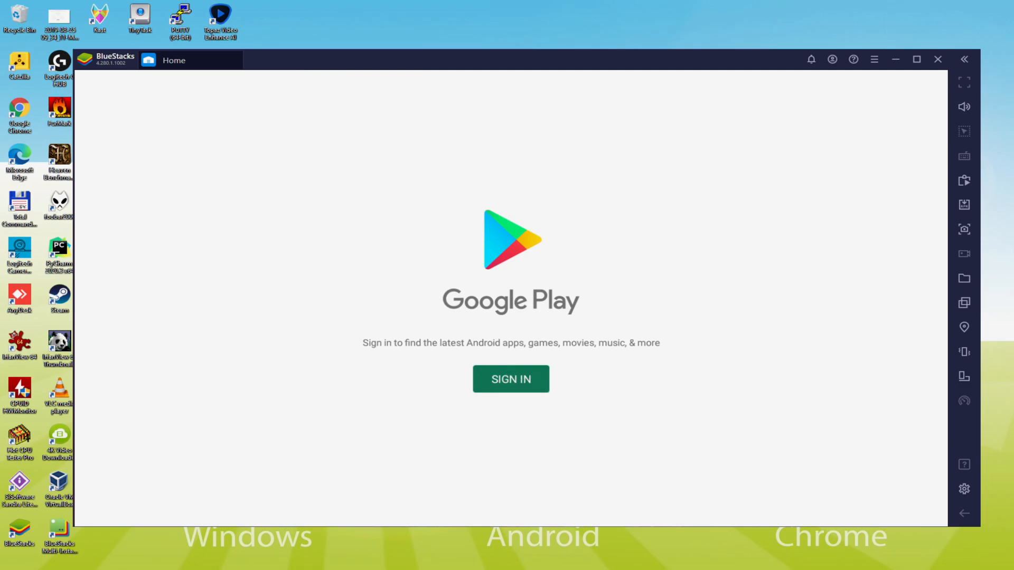
# - Start Google account sign-in from the Play Store's green SIGN IN button
pyautogui.click(511, 379)
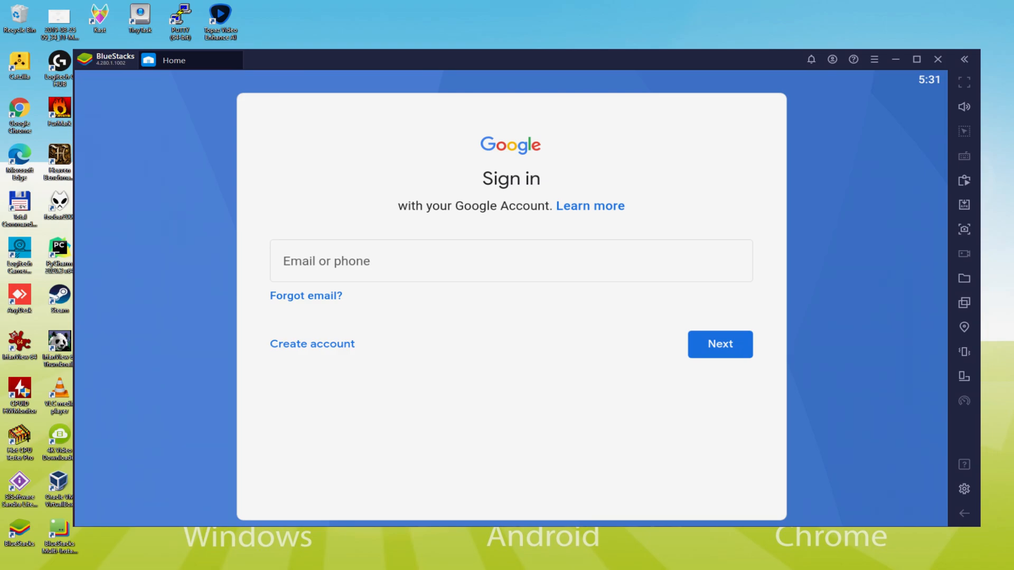
# - Sign in with the Google account, agree to the terms, turn off Drive backup and accept the services settings
pyautogui.click(720, 345)
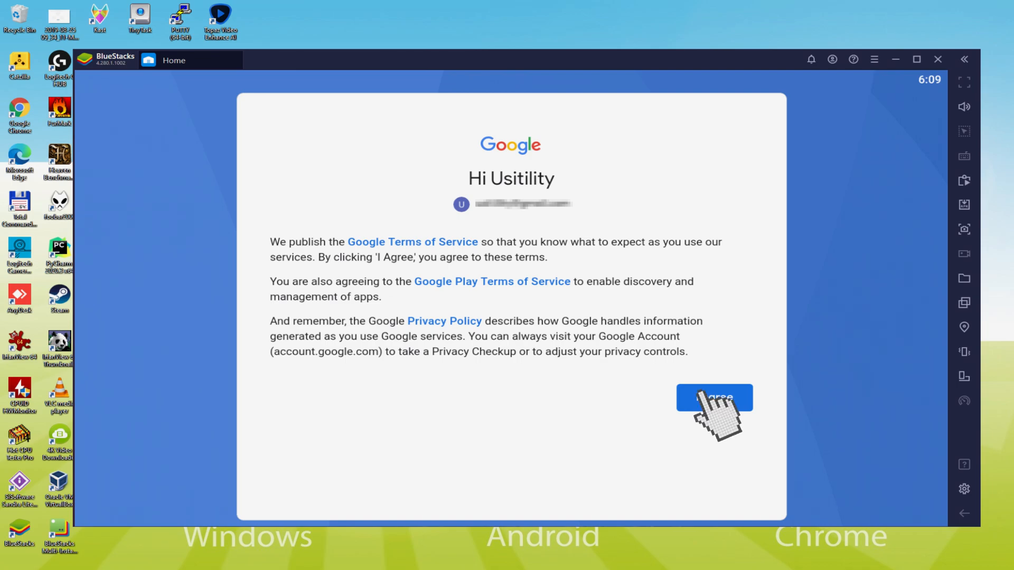
pyautogui.click(714, 397)
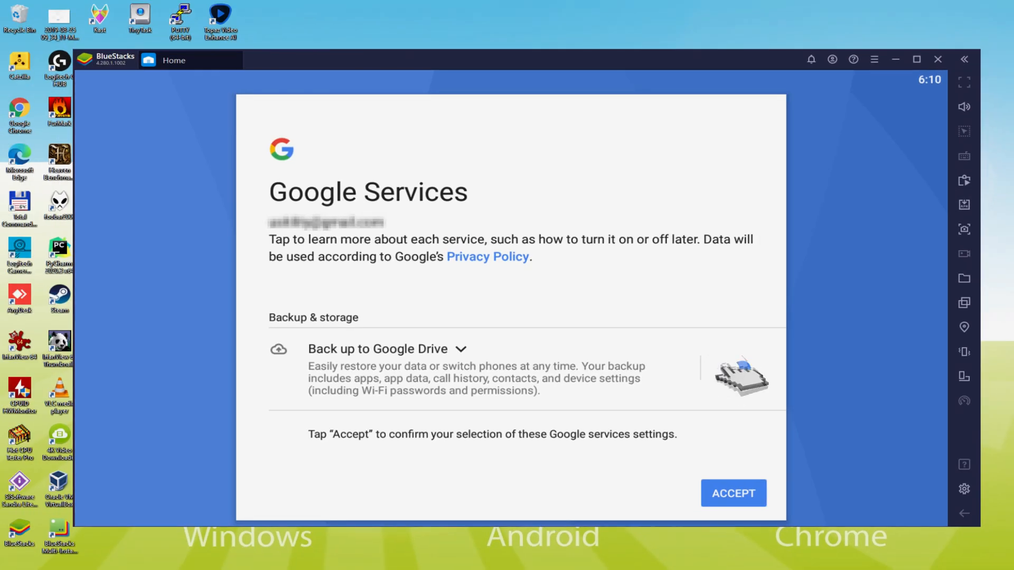
pyautogui.click(731, 368)
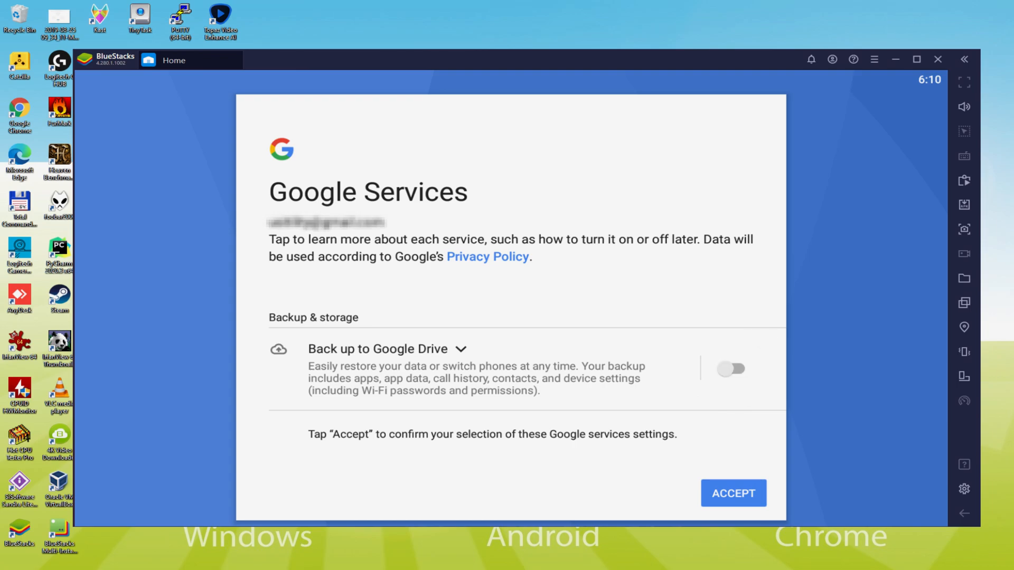
pyautogui.click(733, 493)
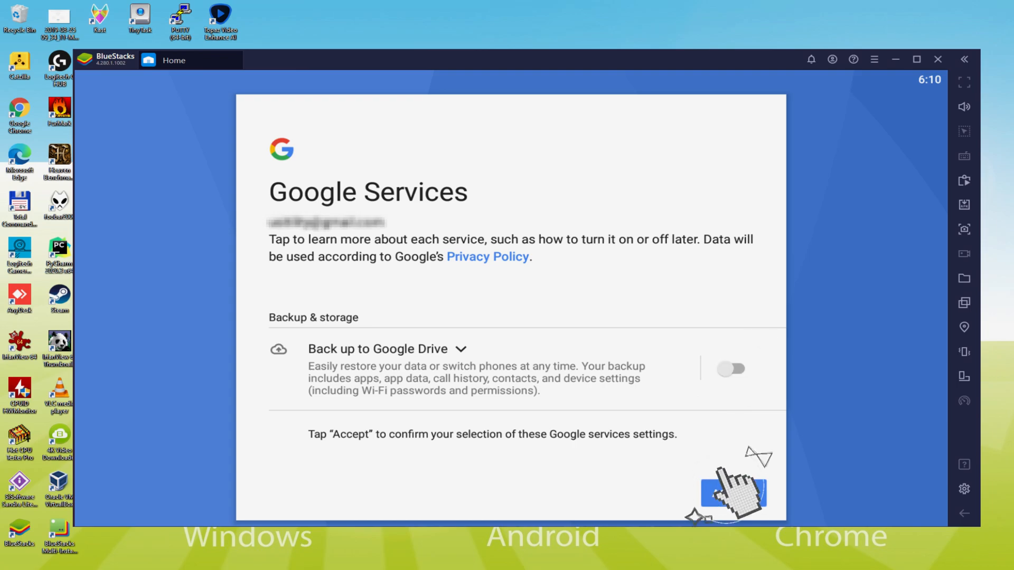
pyautogui.click(733, 493)
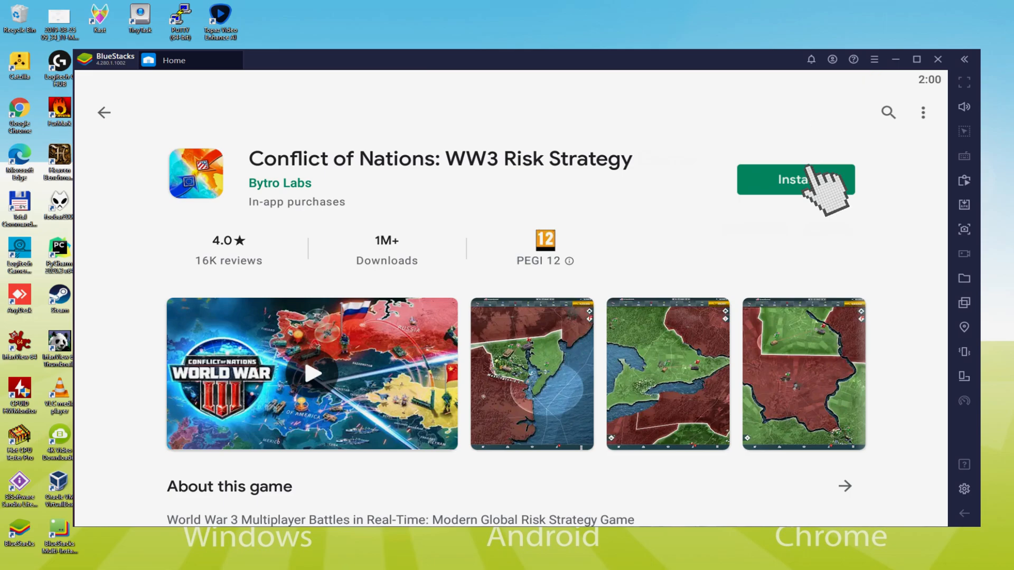
# - Install Conflict of Nations: WW3 Risk Strategy from its Play Store page
pyautogui.click(796, 180)
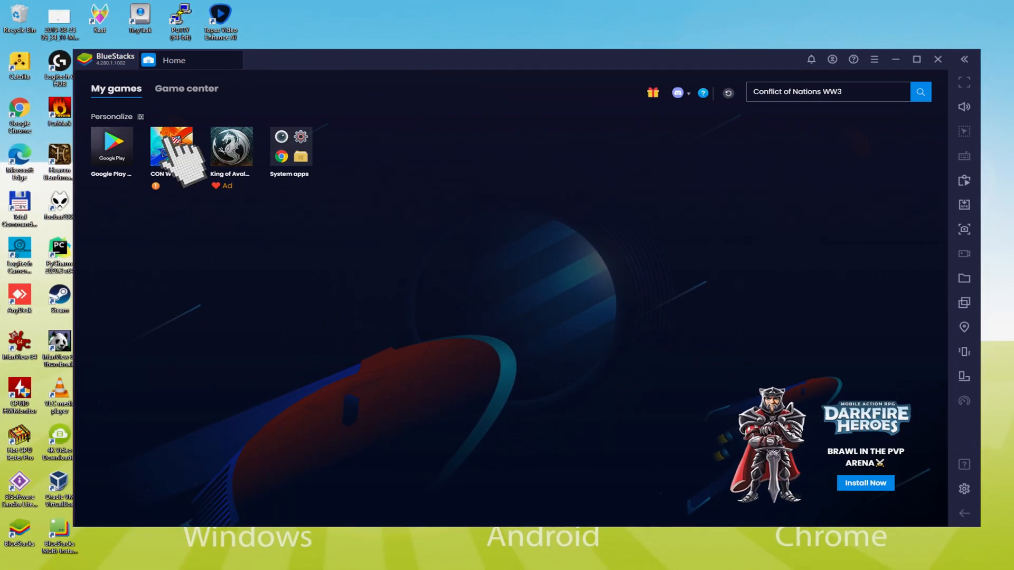
# - Launch the installed CON WW3 game from My games and let its war map load
pyautogui.click(171, 146)
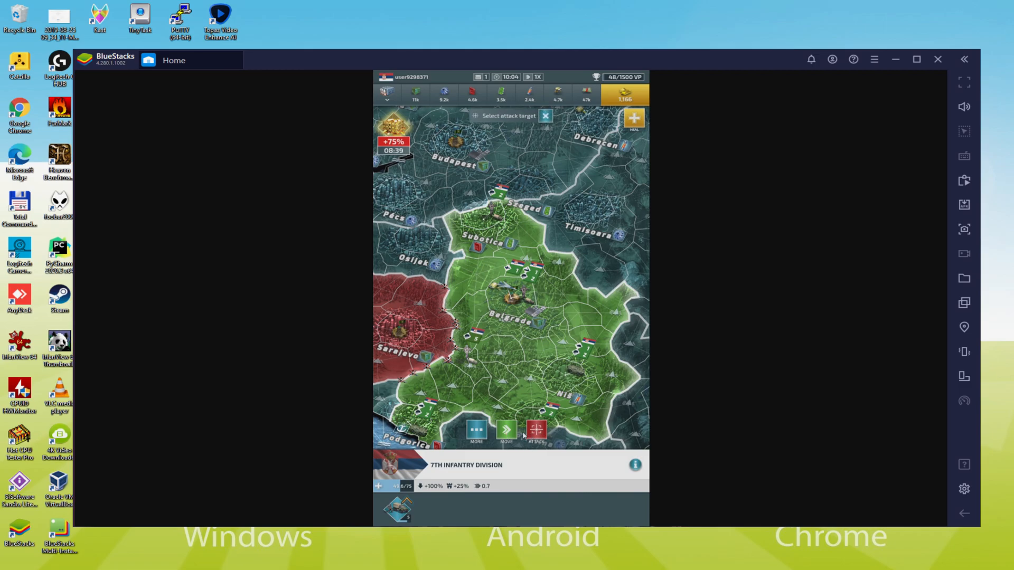
# - Maximize the emulator, move the 3rd Recon Division toward Sarajevo confirming war with Croatia, and go fullscreen
pyautogui.click(517, 310)
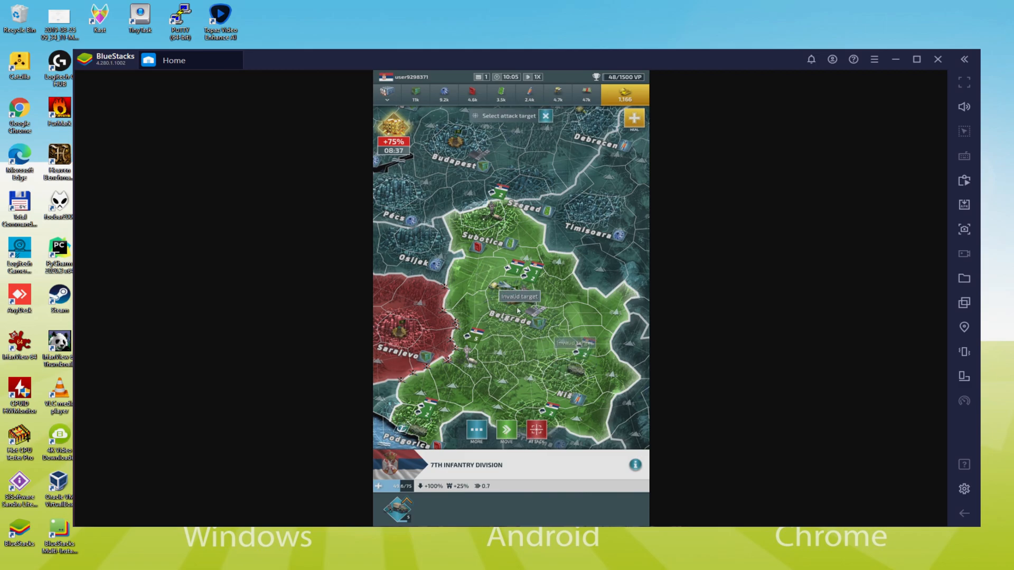
pyautogui.click(917, 59)
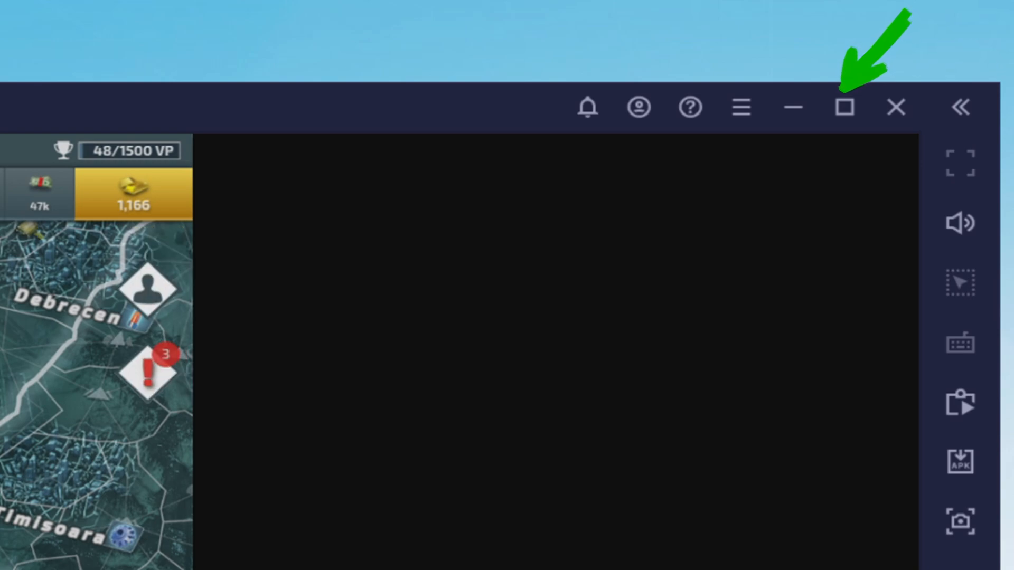
pyautogui.click(843, 107)
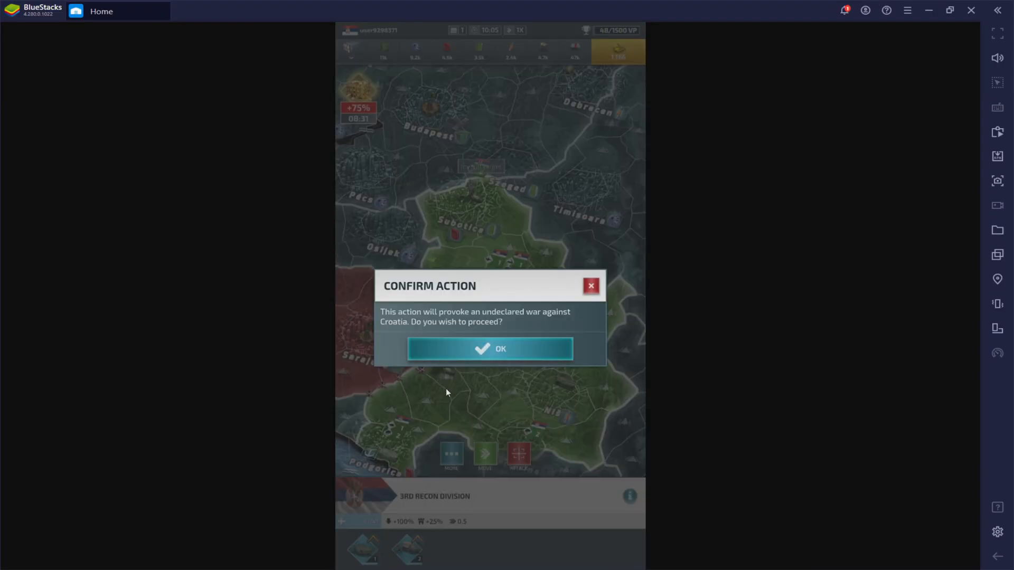
pyautogui.click(489, 349)
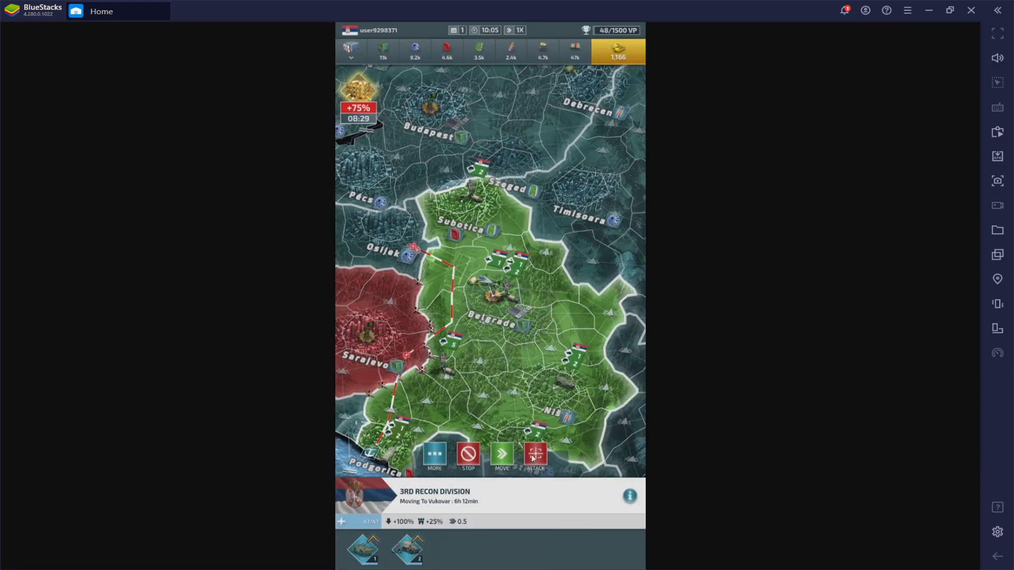
pyautogui.click(536, 453)
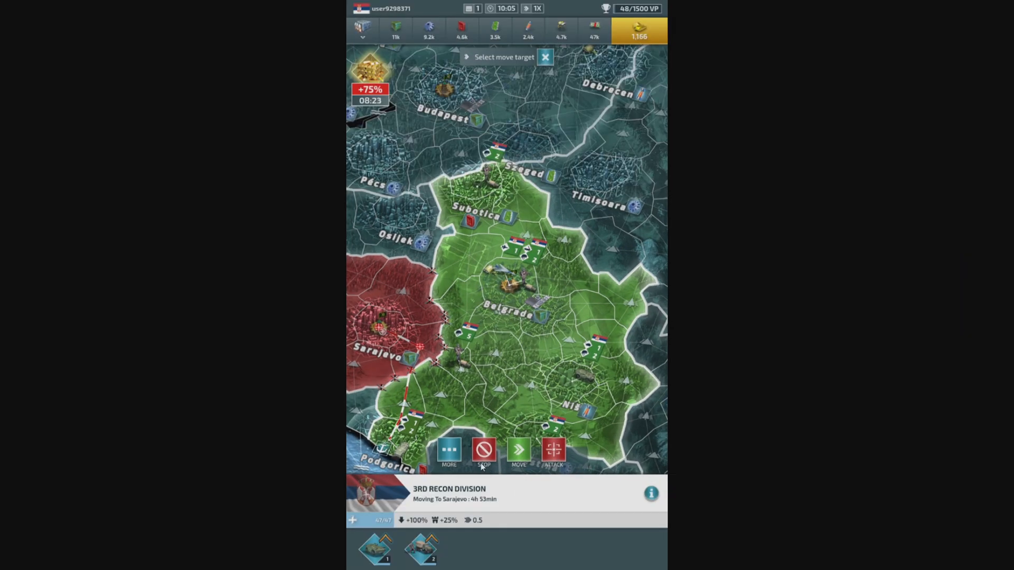
pyautogui.moveTo(453, 301)
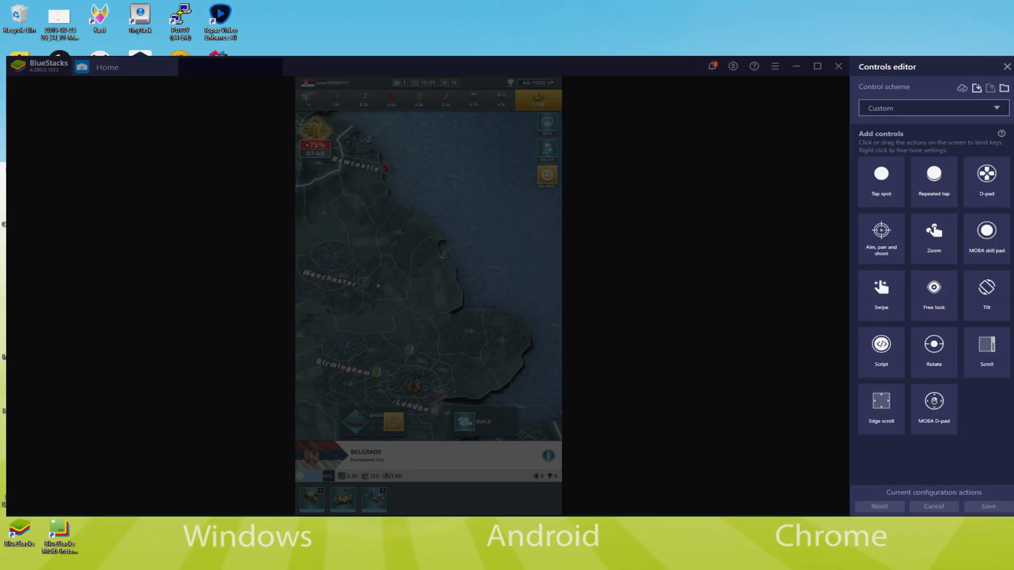
# - Drag across the game map while the Controls editor is shown
pyautogui.moveTo(377, 286); pyautogui.dragTo(458, 356)
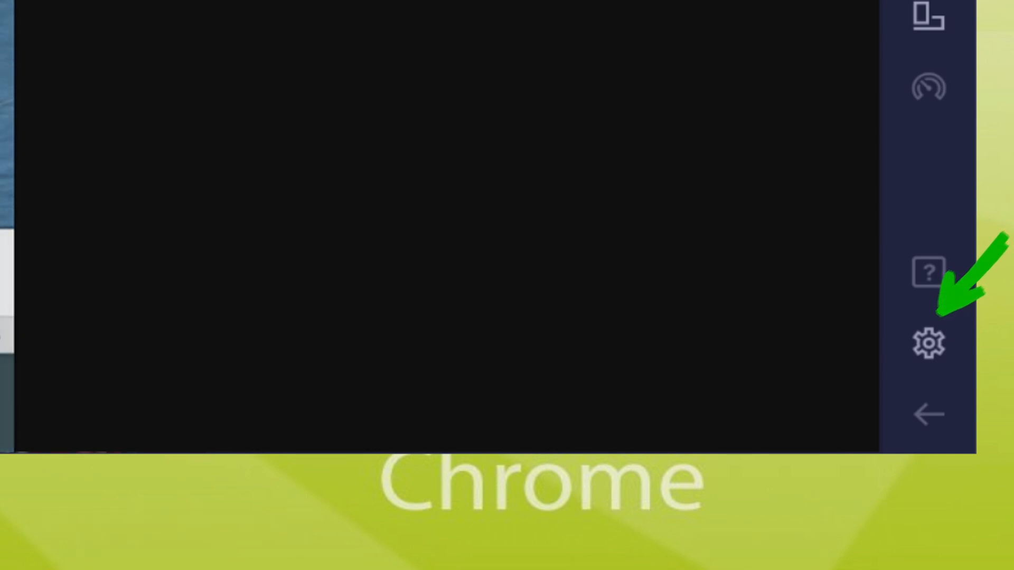
# - Review the Language preferences in emulator Settings, then close the Settings window
pyautogui.click(929, 343)
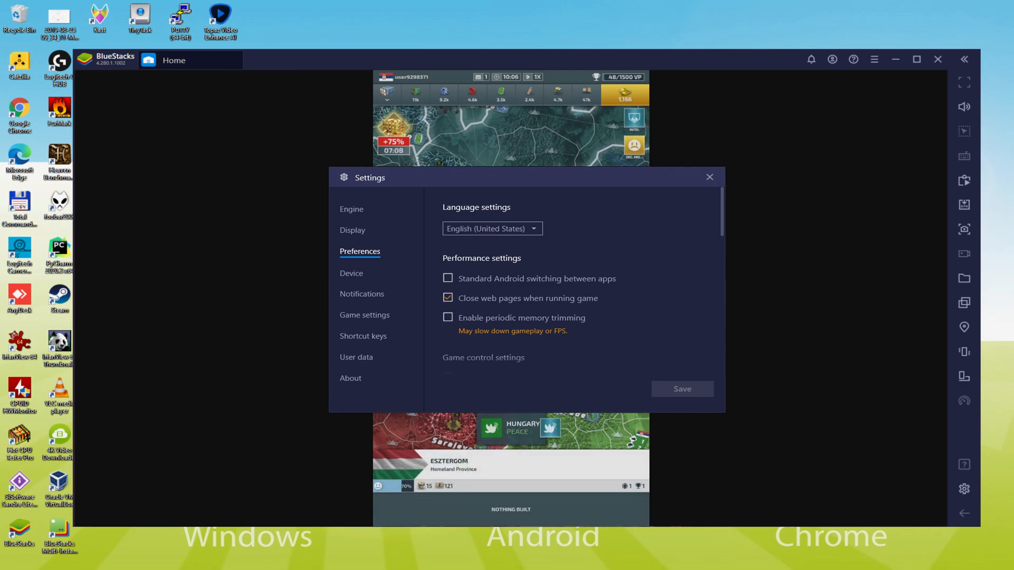
pyautogui.click(709, 176)
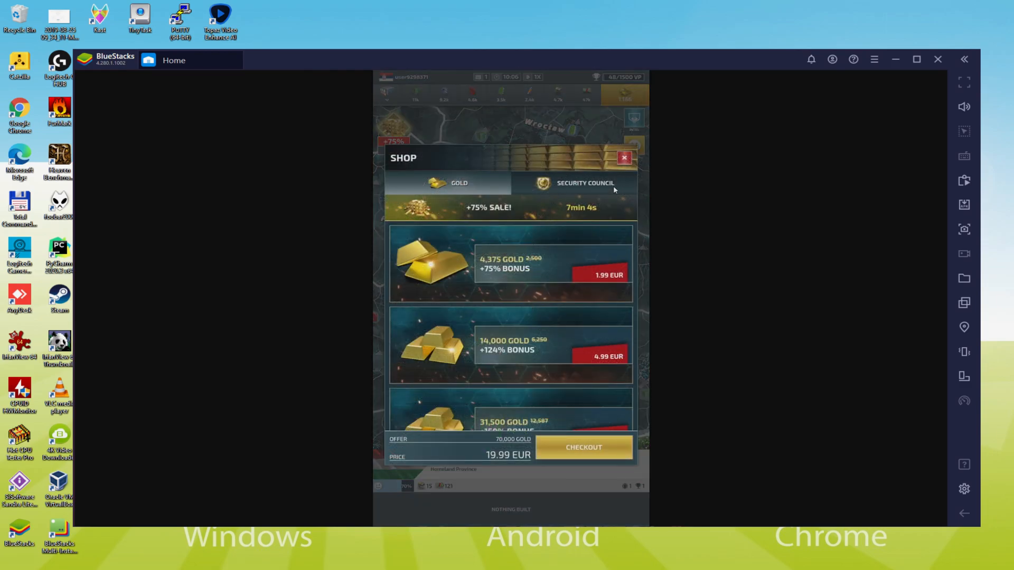
# - Close the gold shop, check the components stock details, then bring up the Research categories
pyautogui.click(623, 157)
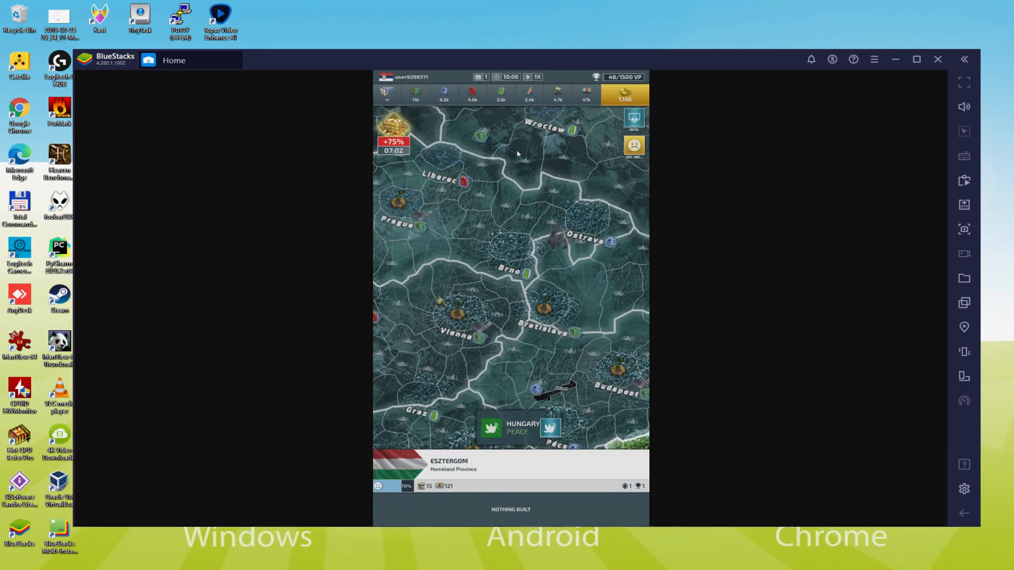
pyautogui.click(500, 94)
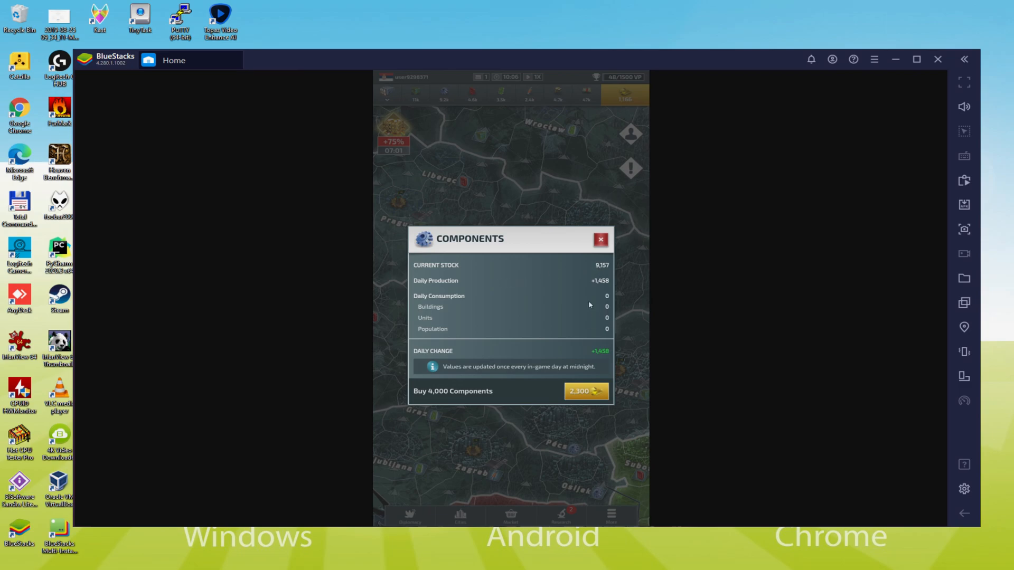
pyautogui.click(600, 240)
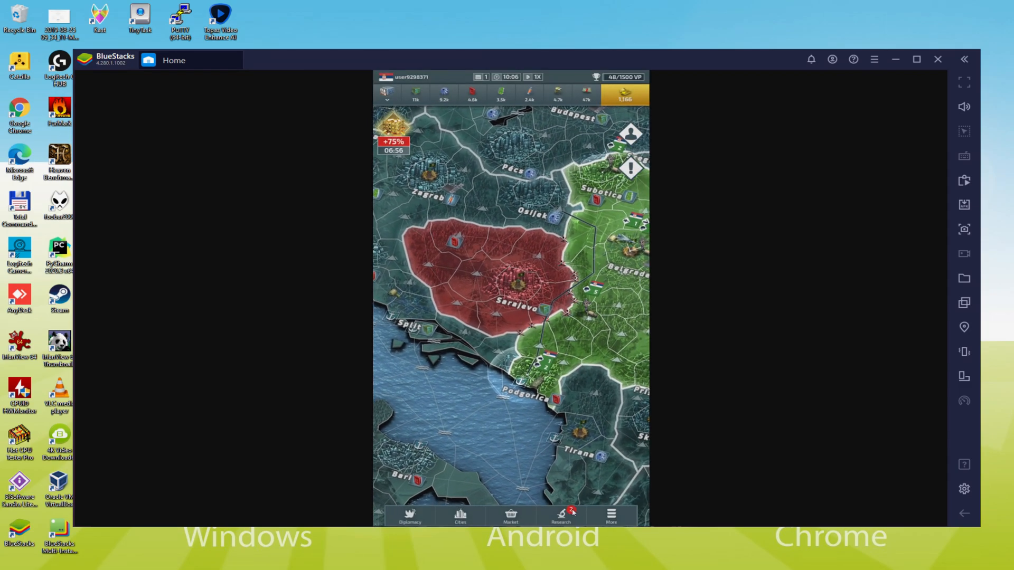
pyautogui.click(560, 515)
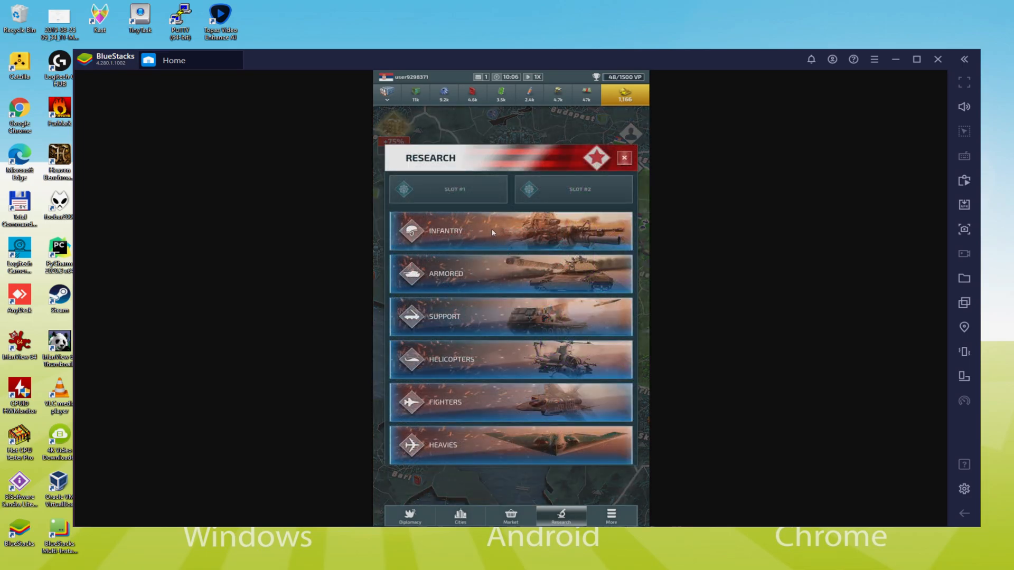
pyautogui.moveTo(540, 205)
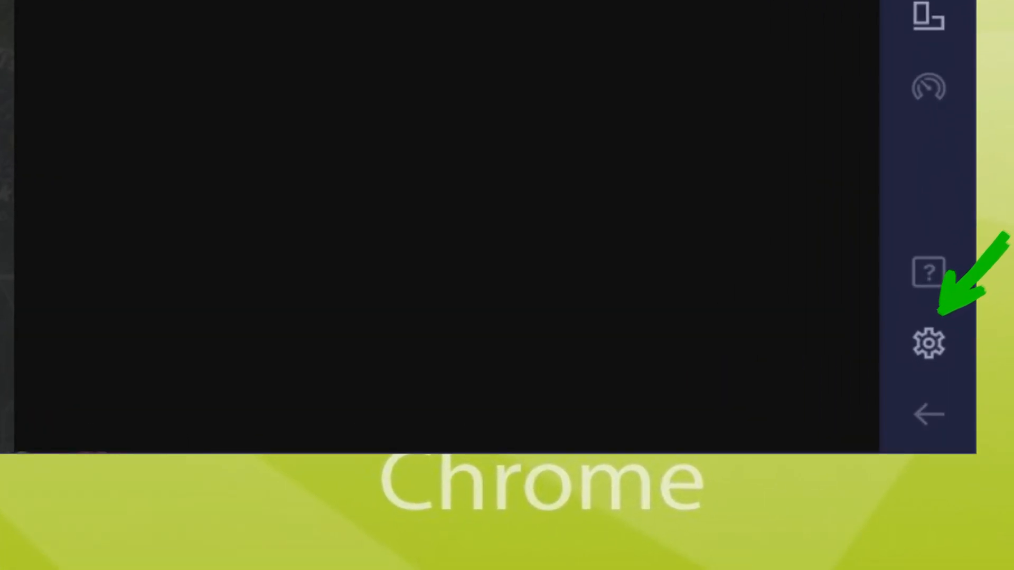
# - Check the Samsung Galaxy S8 Plus device profile in Settings, then close Settings
pyautogui.click(928, 342)
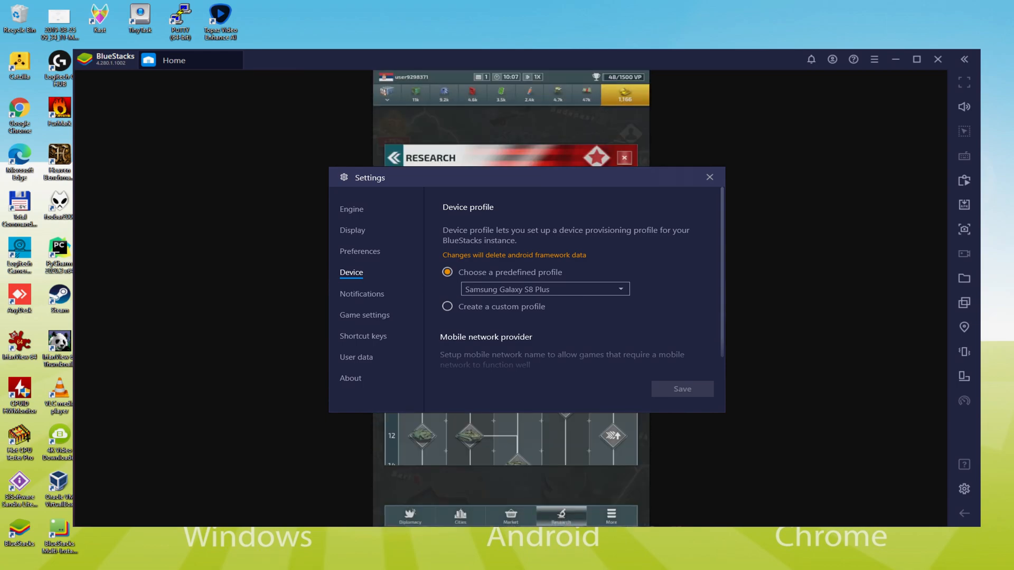
pyautogui.click(709, 177)
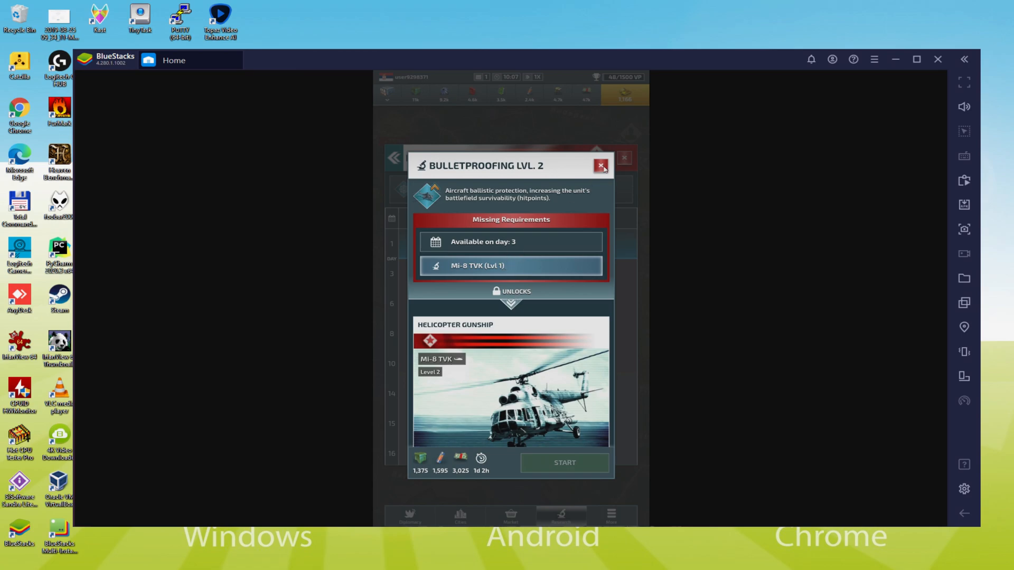
# - Attempt to start Mi-8 TVK research, dismiss the Premium Offer, and advance past completed Basic National Guard to Personal Armor Lvl. 2
pyautogui.click(510, 267)
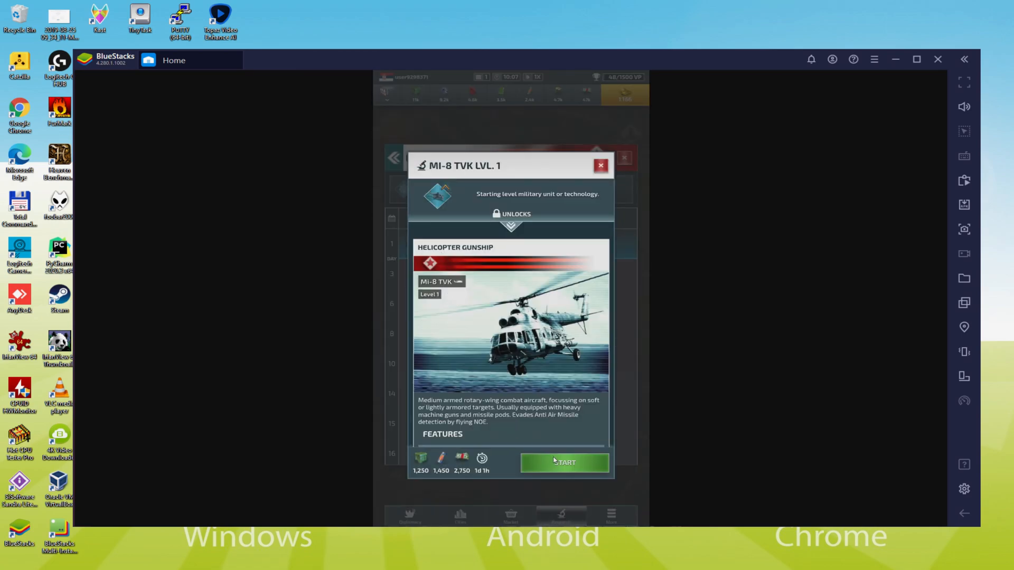
pyautogui.click(564, 463)
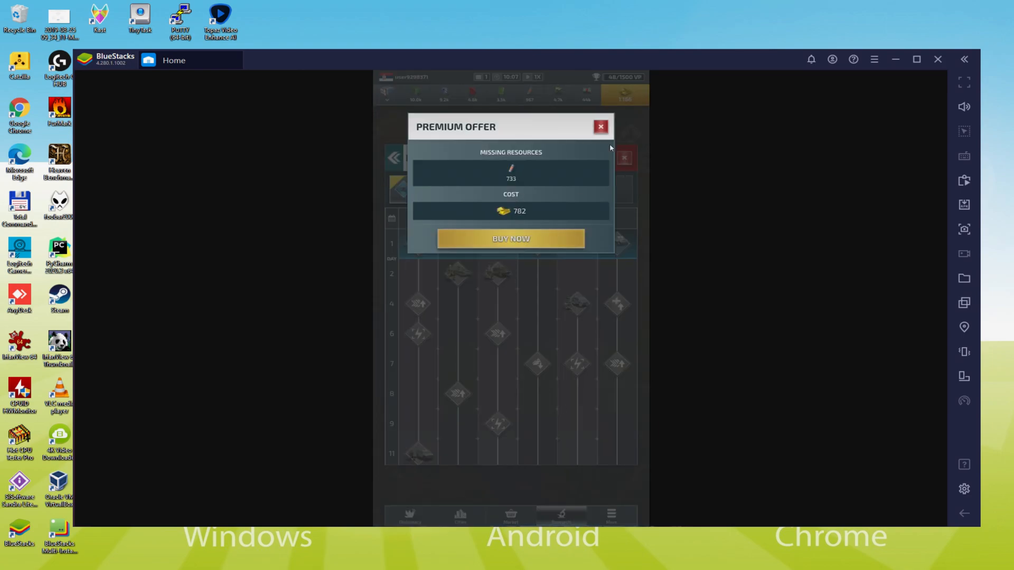
pyautogui.click(600, 126)
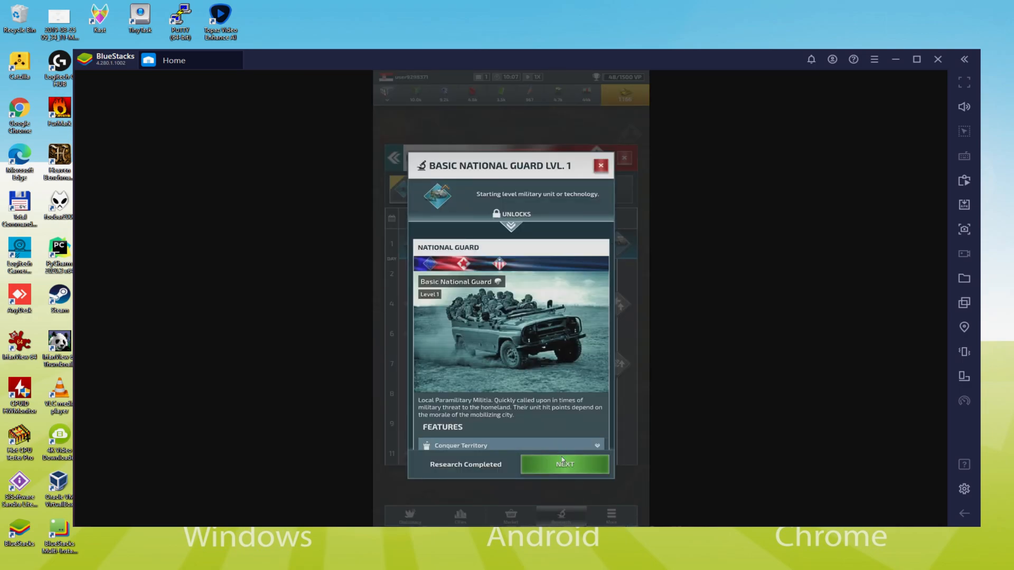
pyautogui.click(565, 465)
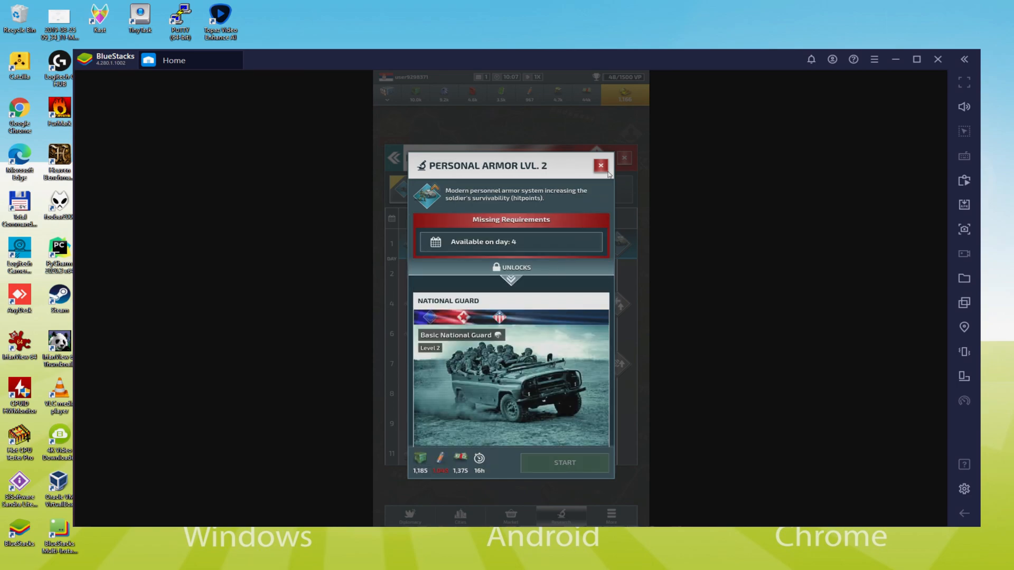